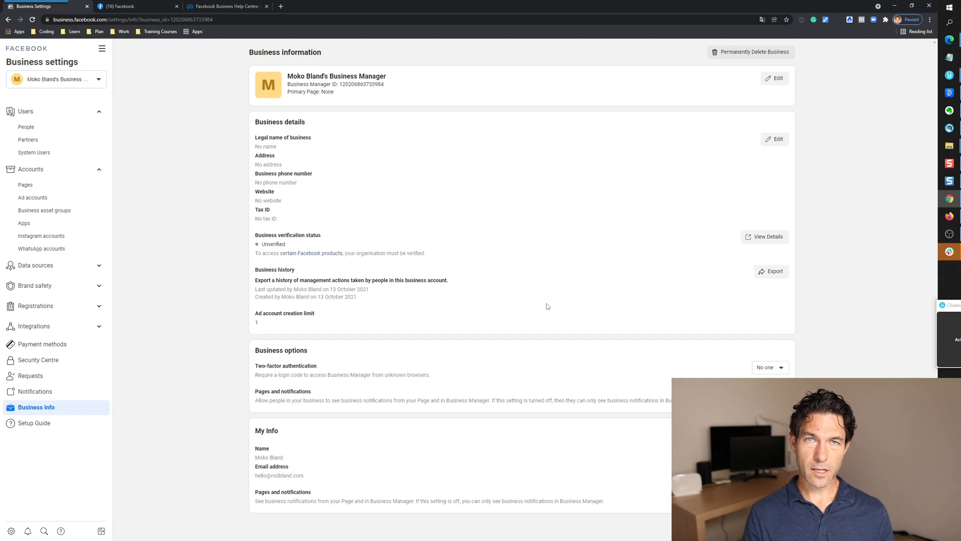
mouse_move(345, 312)
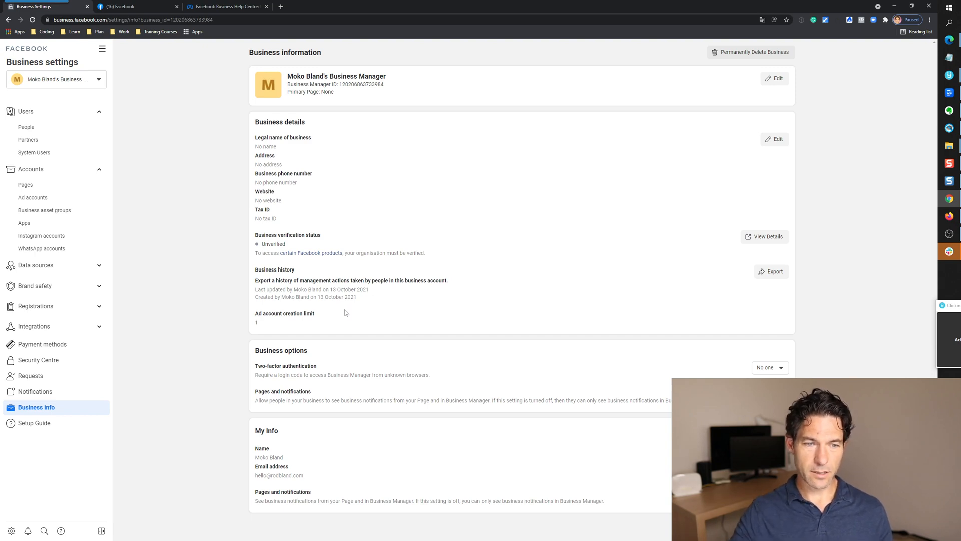
mouse_move(277, 243)
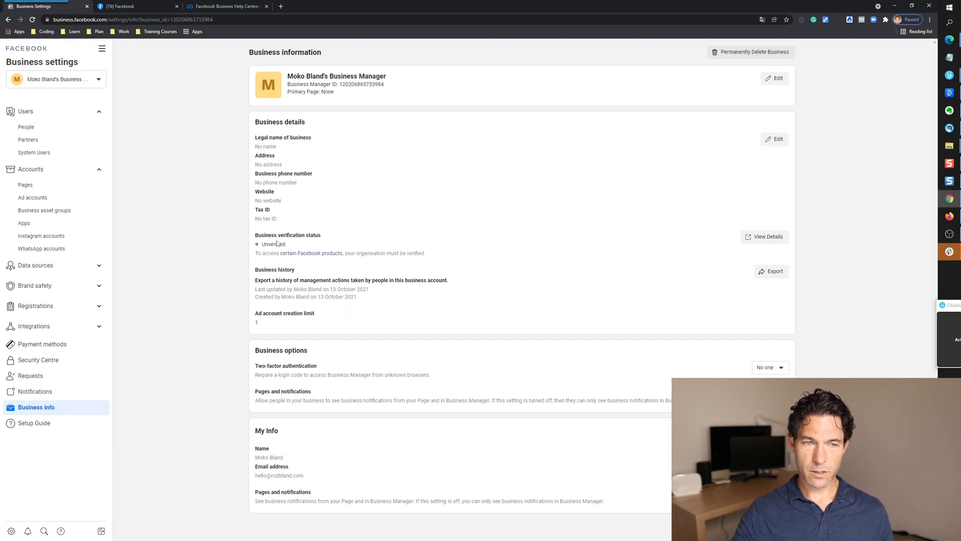
Go to Security Centre to see business verification cannot yet be started.
left_click(39, 360)
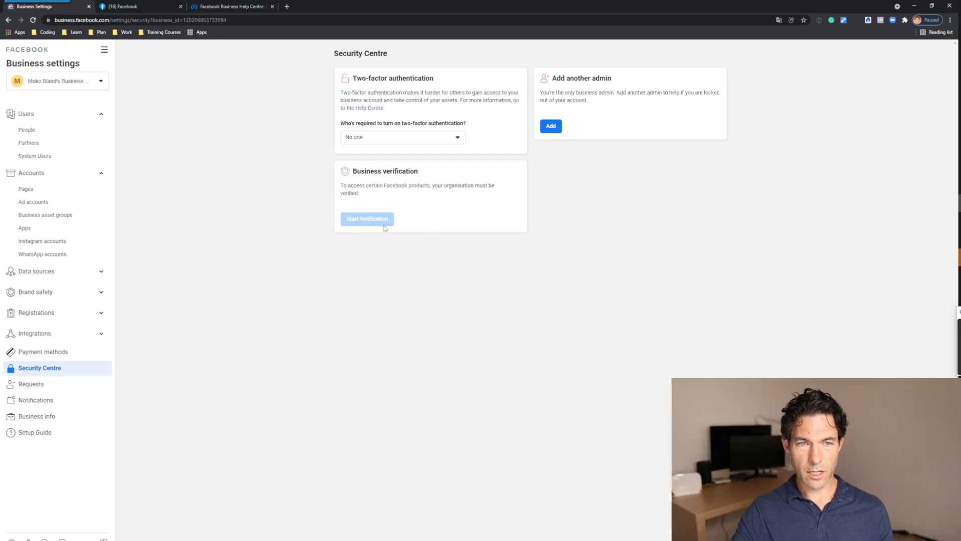
mouse_move(442, 146)
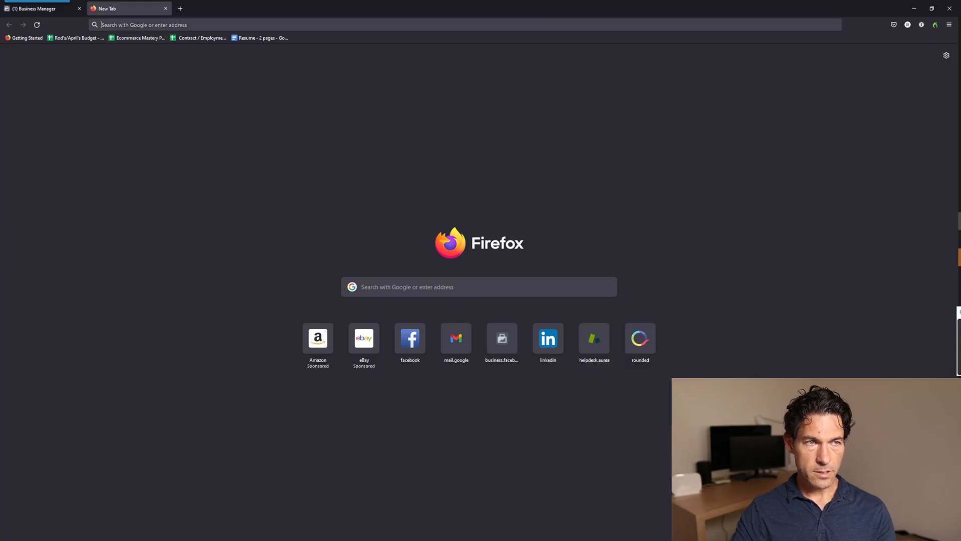
Navigate to developers.facebook.com and view My Apps, which lists no apps.
type("bus")
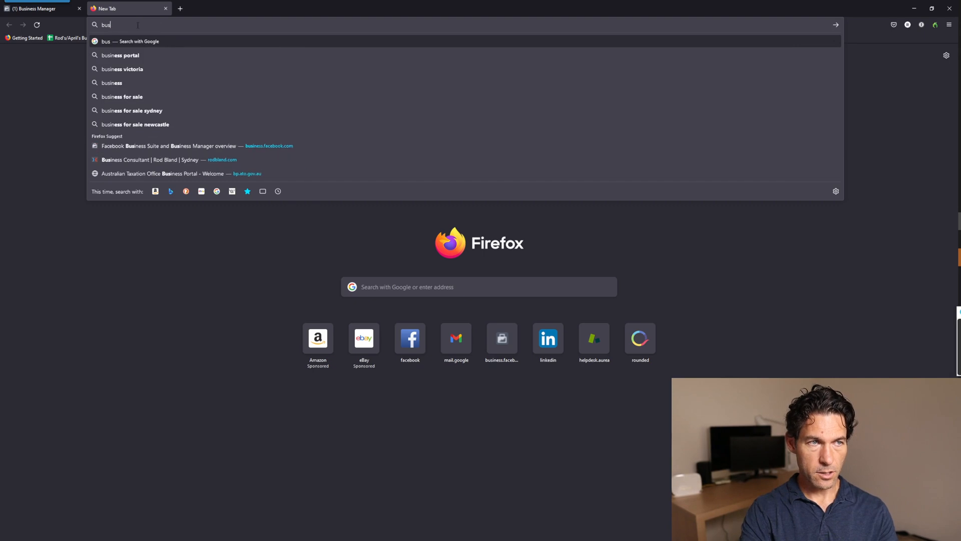
type("developers.fa")
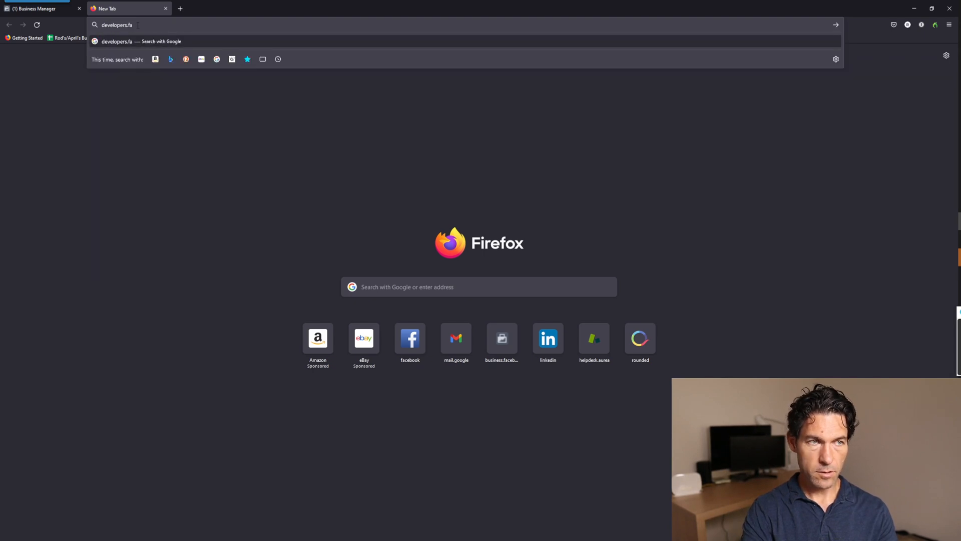
key("Return")
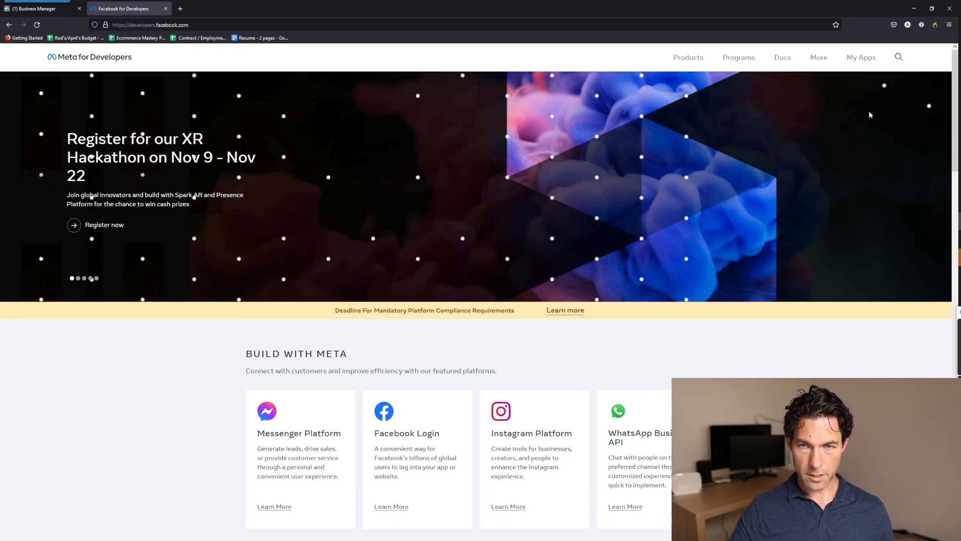
mouse_move(861, 61)
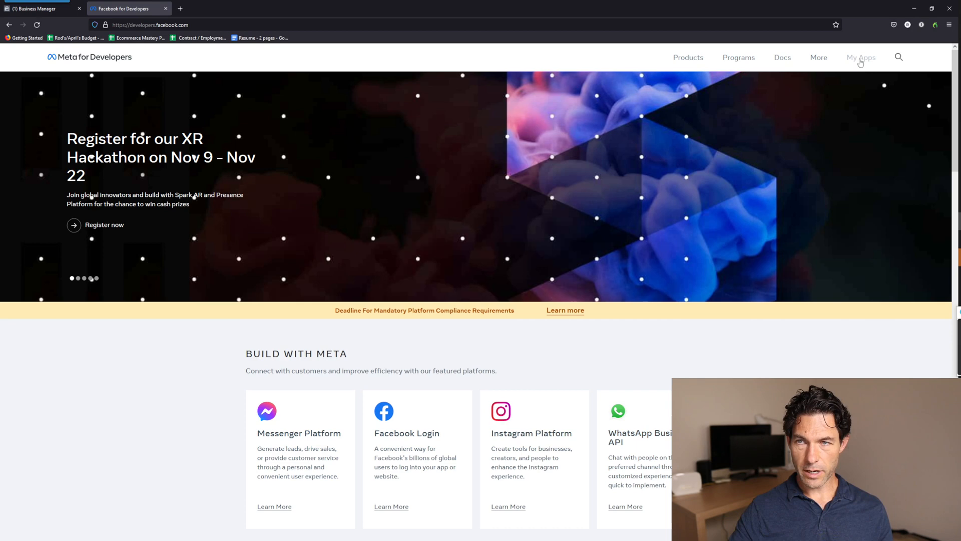
left_click(860, 58)
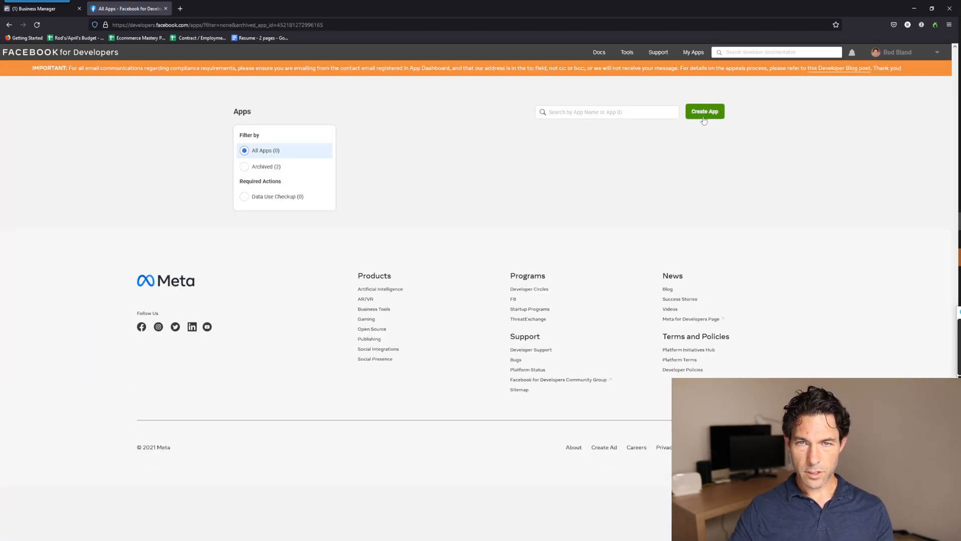
Start a new Business-type app with display name 'Facebook Login'.
left_click(704, 112)
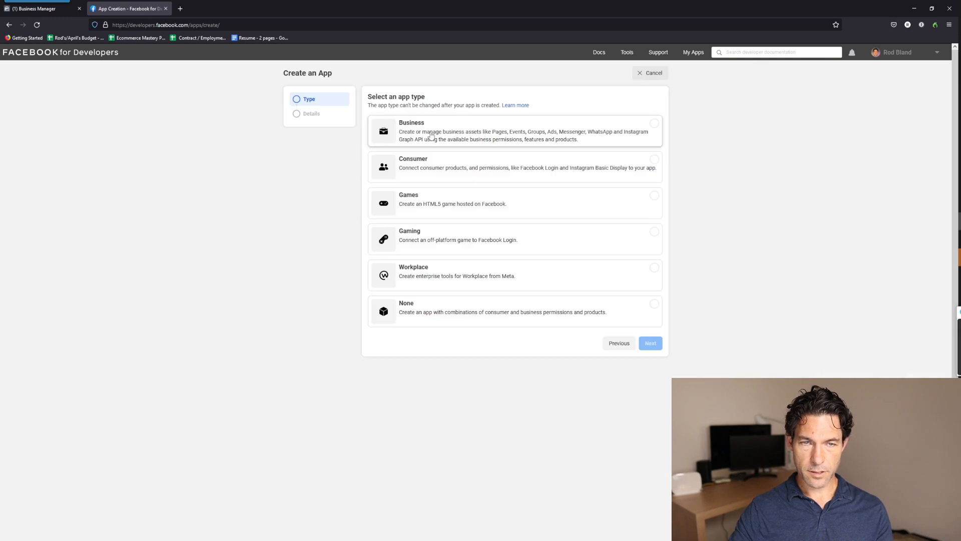
left_click(649, 342)
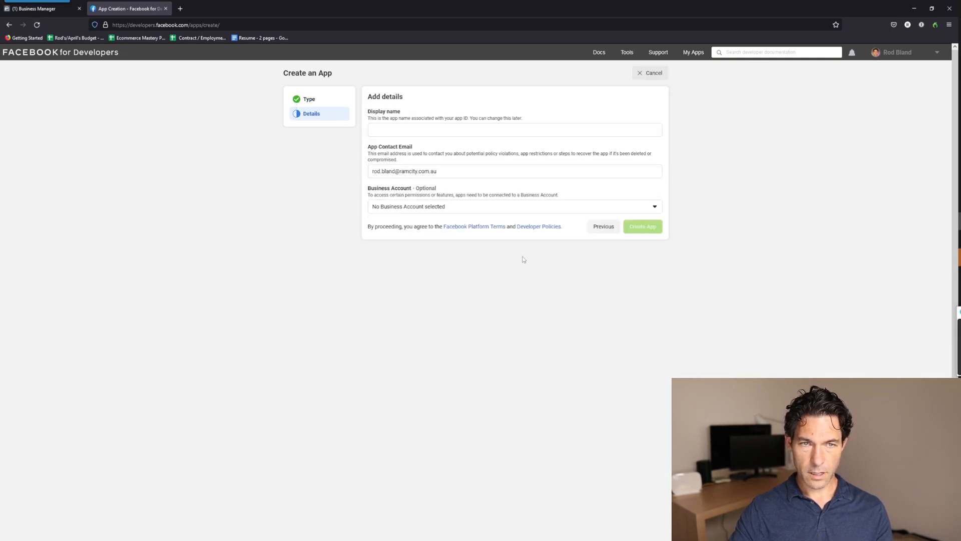
left_click(433, 129)
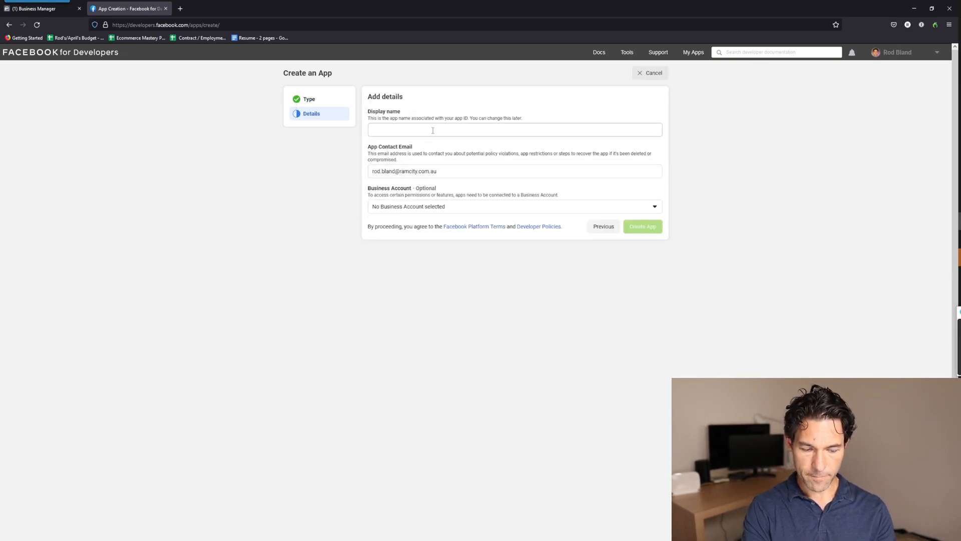
type("Facebook Login")
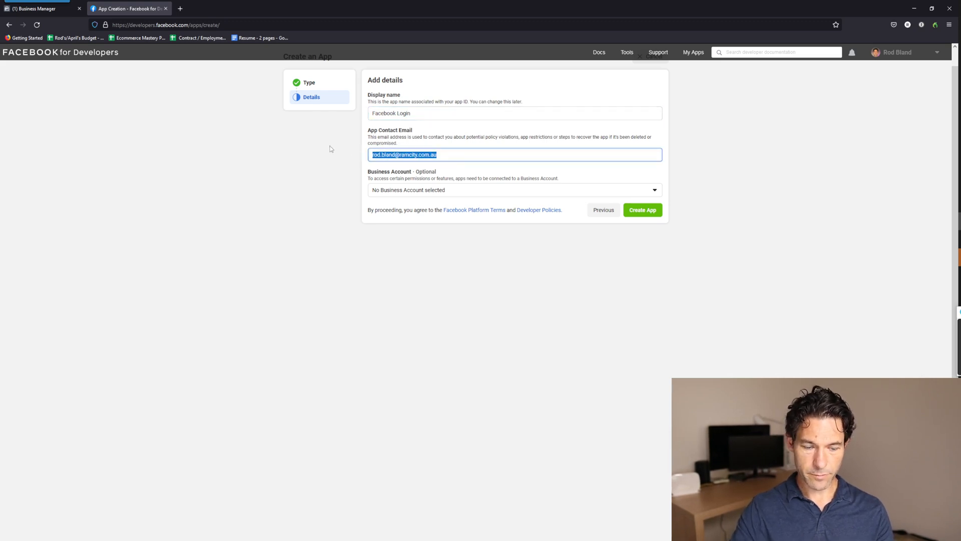
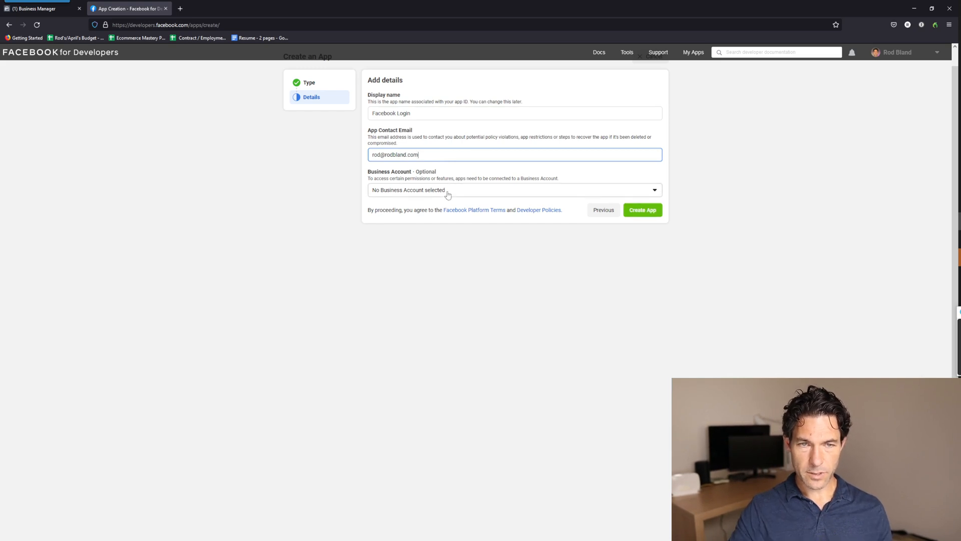
left_click(514, 189)
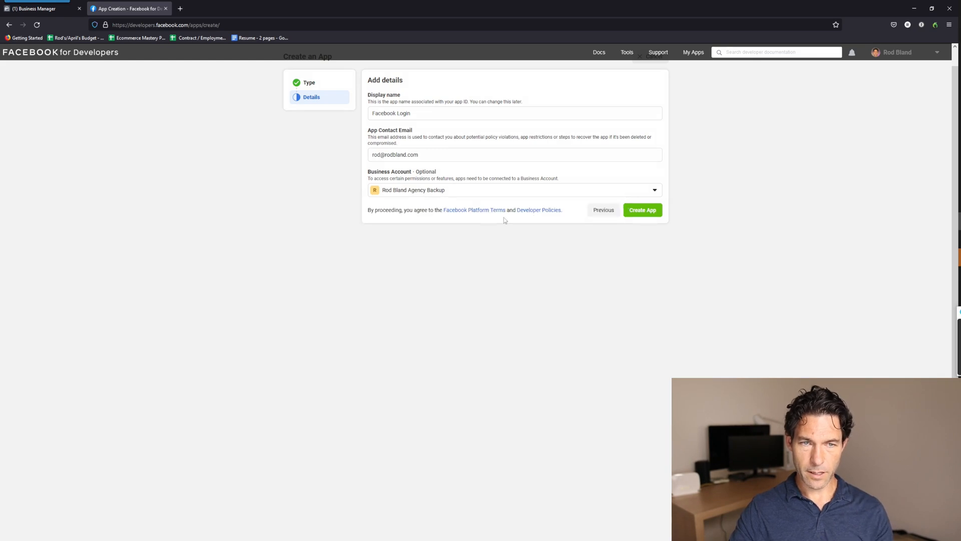
Rename the rejected app to 'Sample Login', create it and confirm with the password.
left_click(642, 210)
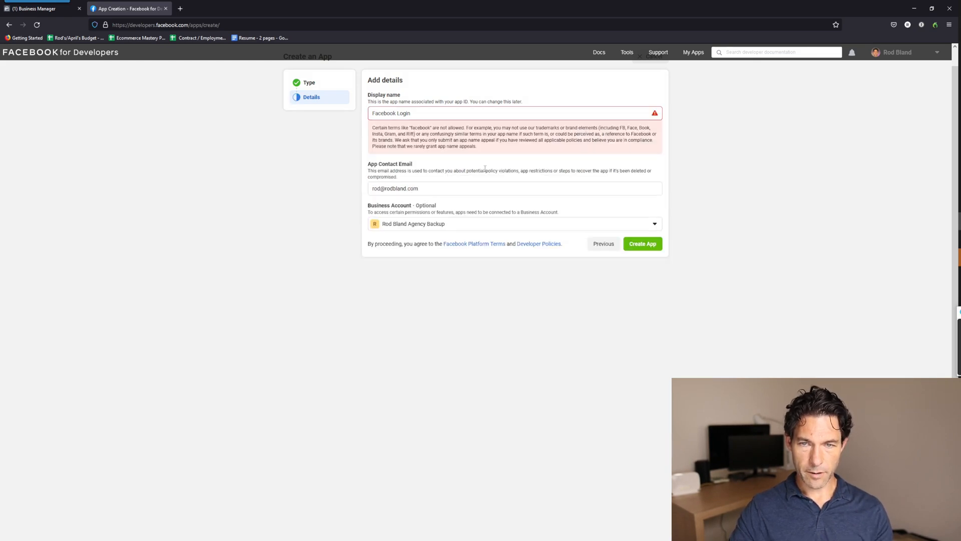
double_click(384, 112)
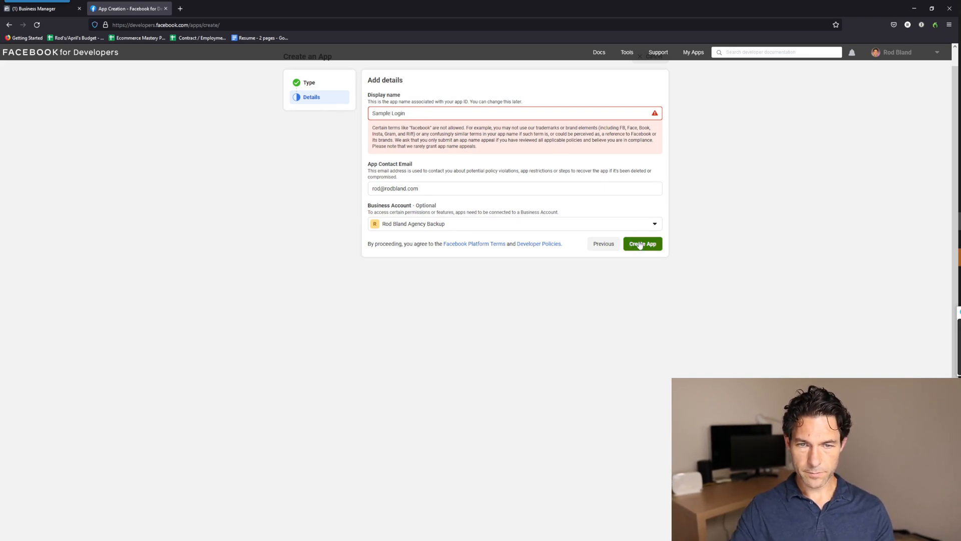
left_click(642, 243)
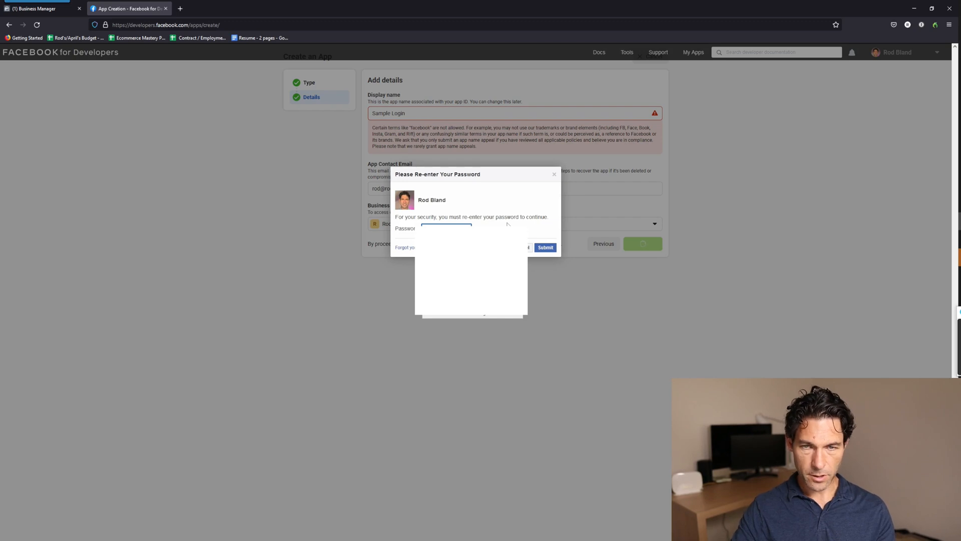
mouse_move(507, 224)
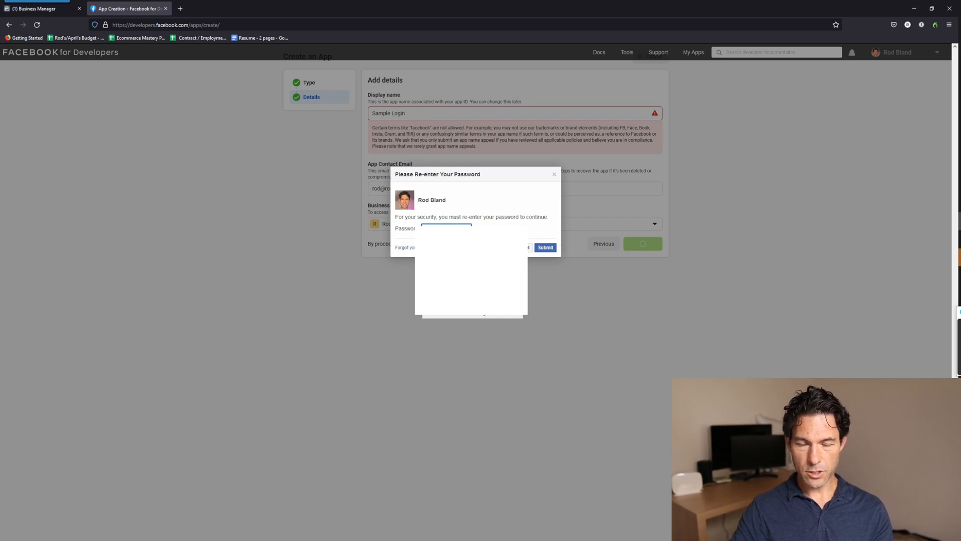
left_click(545, 247)
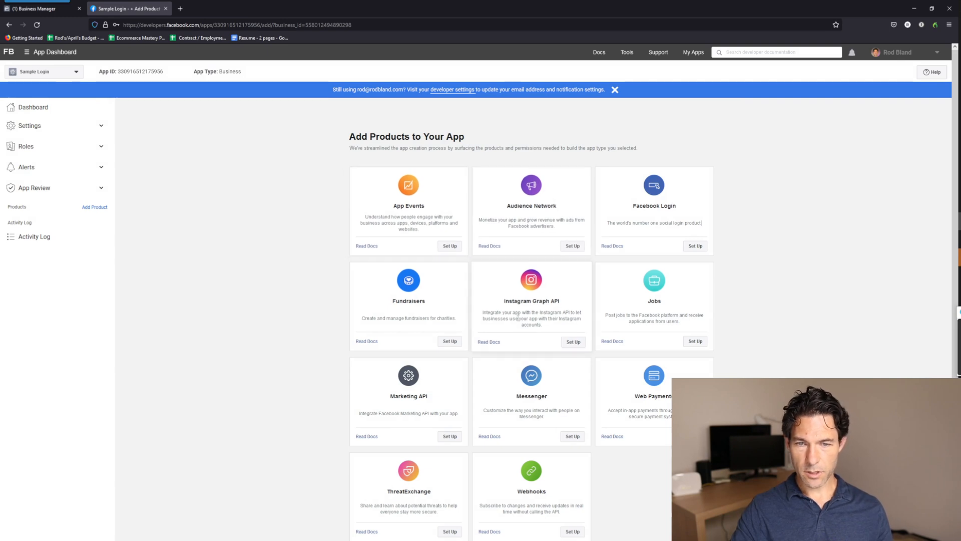
mouse_move(696, 246)
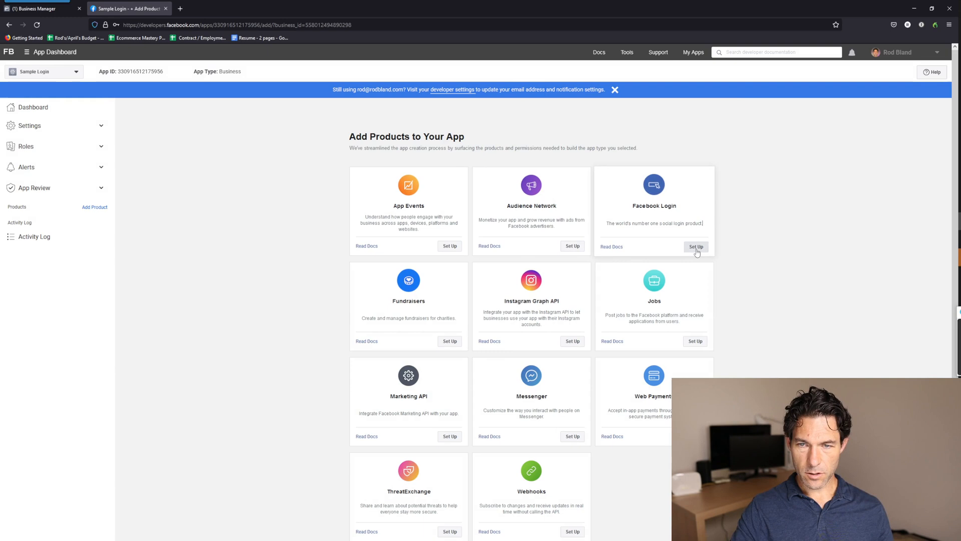
Add Facebook Login for Web to the app, then return to its dashboard.
left_click(695, 246)
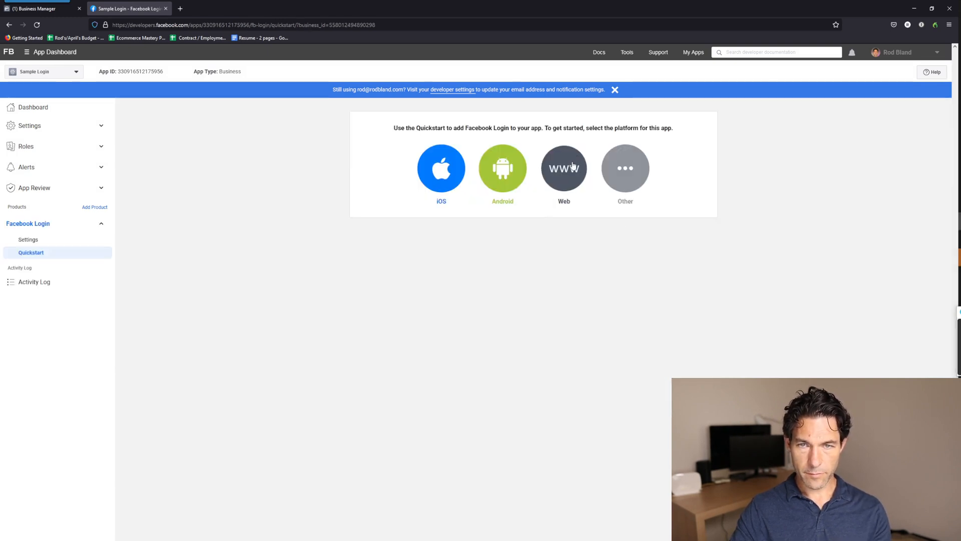
left_click(562, 168)
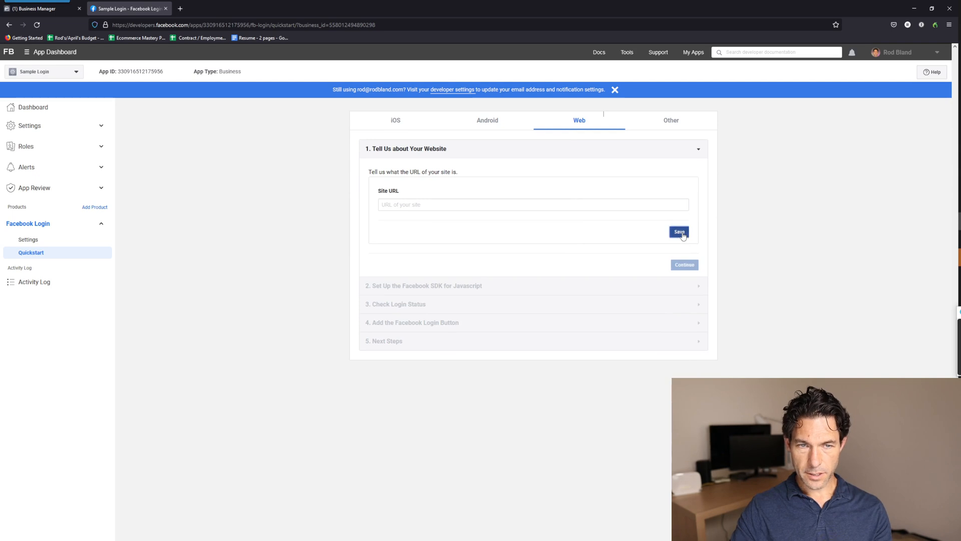
left_click(679, 232)
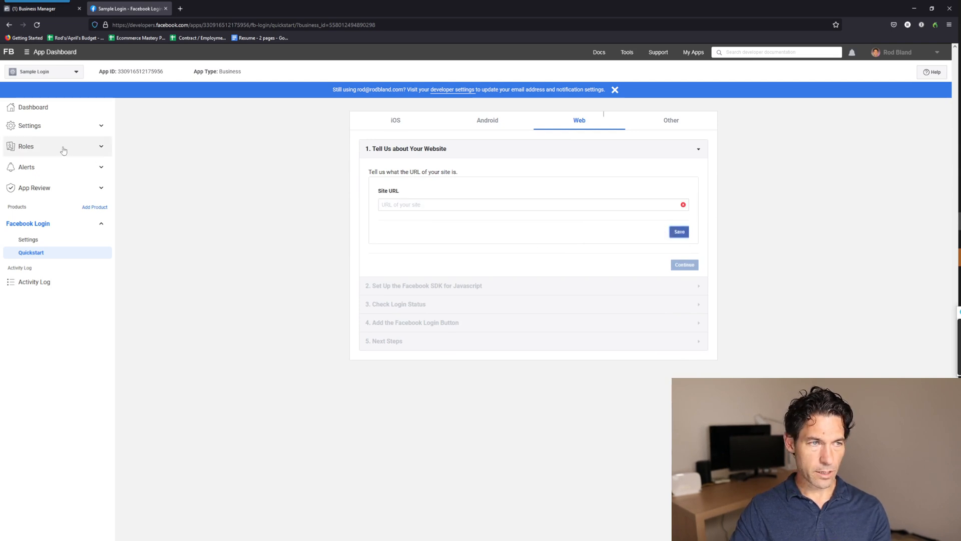
left_click(33, 107)
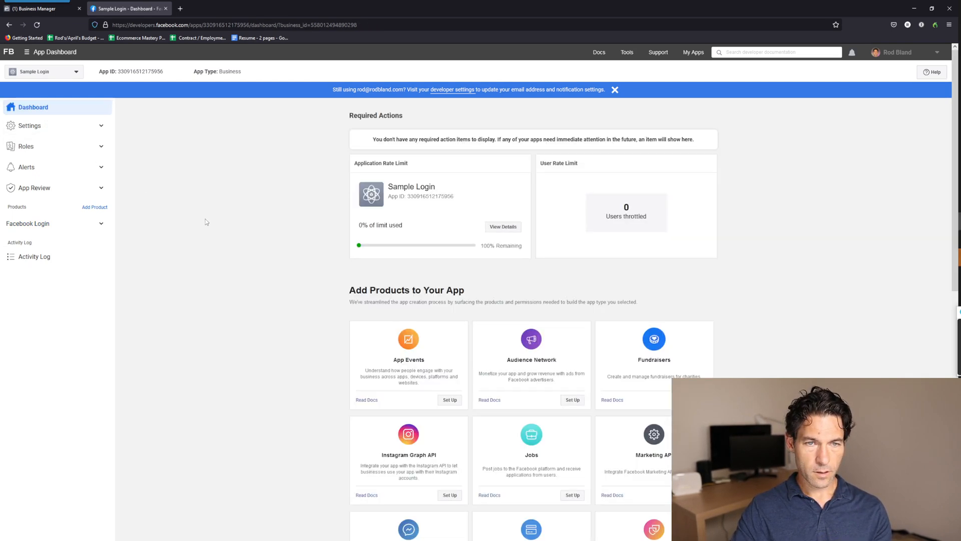
mouse_move(397, 215)
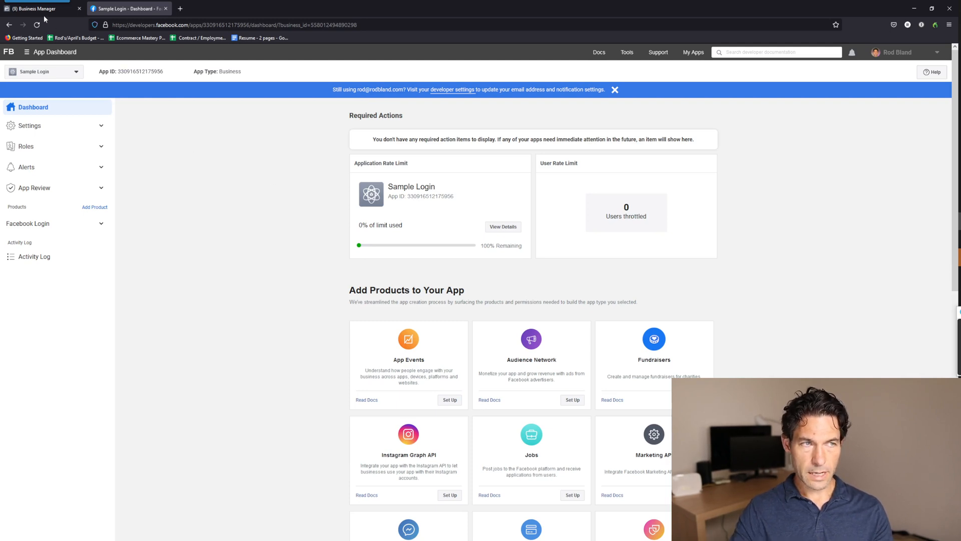
Switch to the Business Manager tab showing Security Center with verification started.
left_click(40, 8)
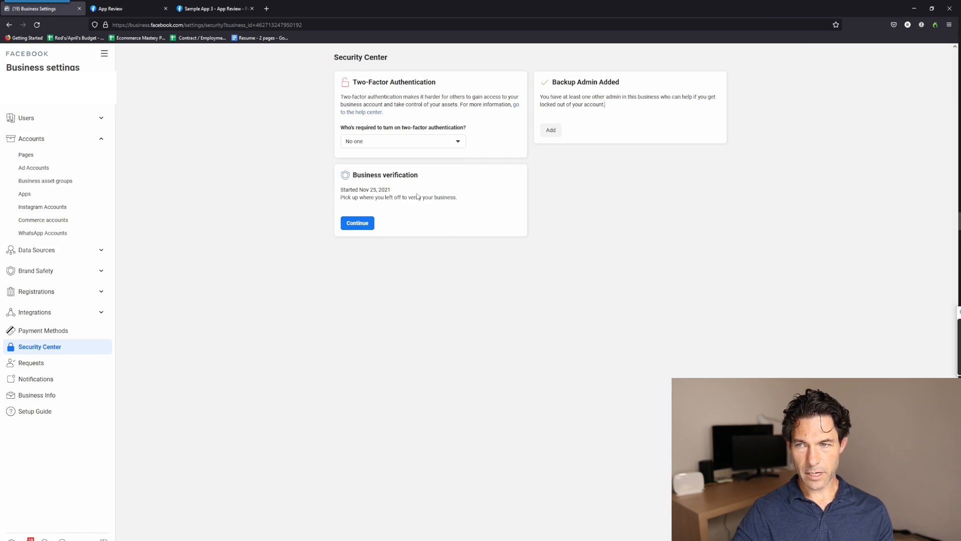
mouse_move(357, 248)
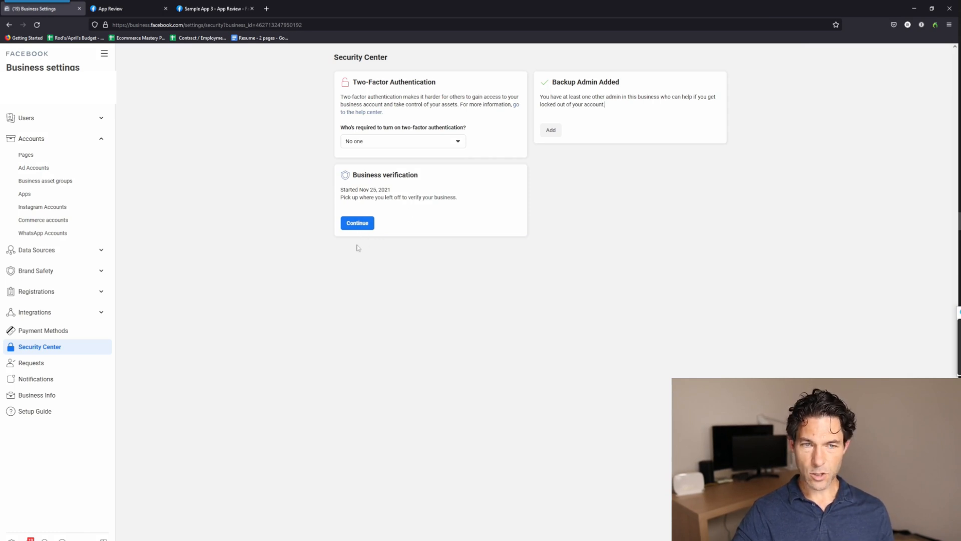
mouse_move(429, 227)
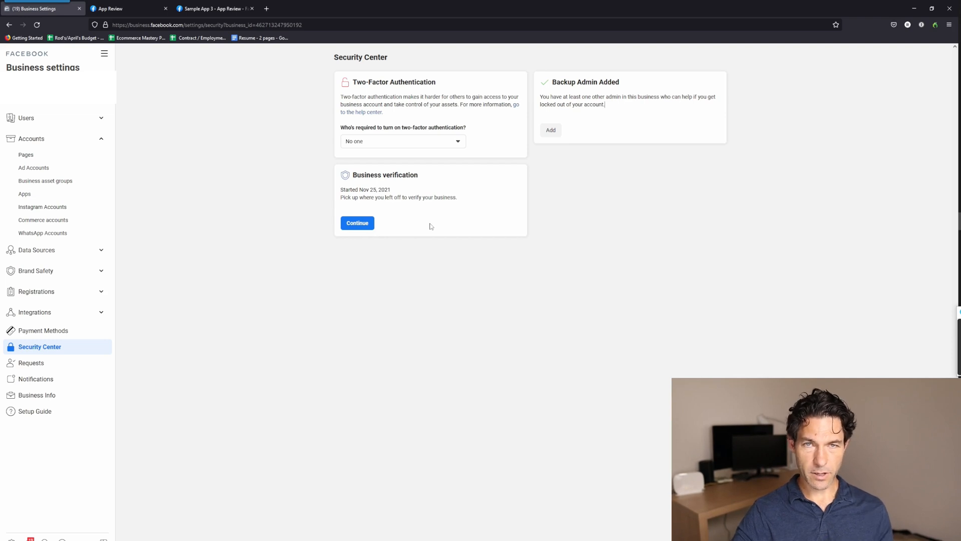
mouse_move(36, 379)
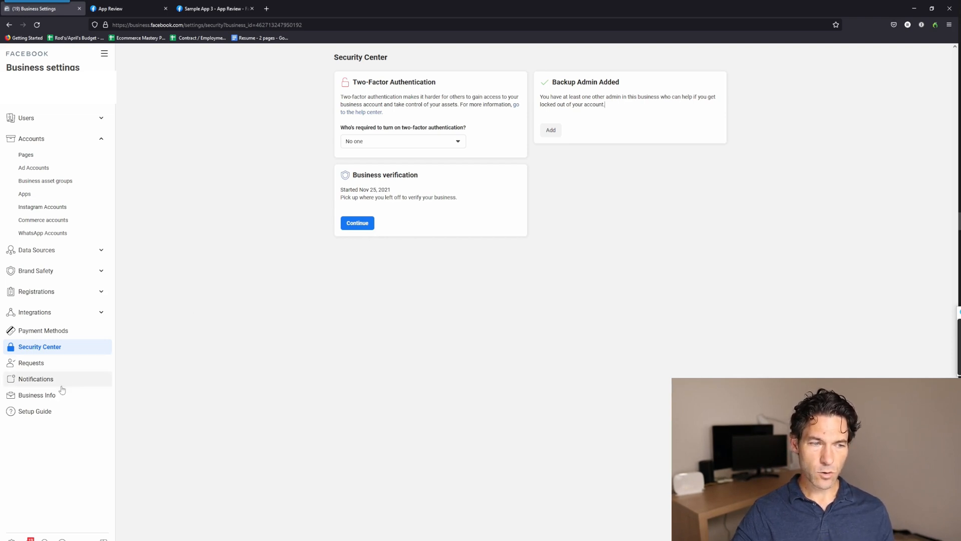
mouse_move(352, 294)
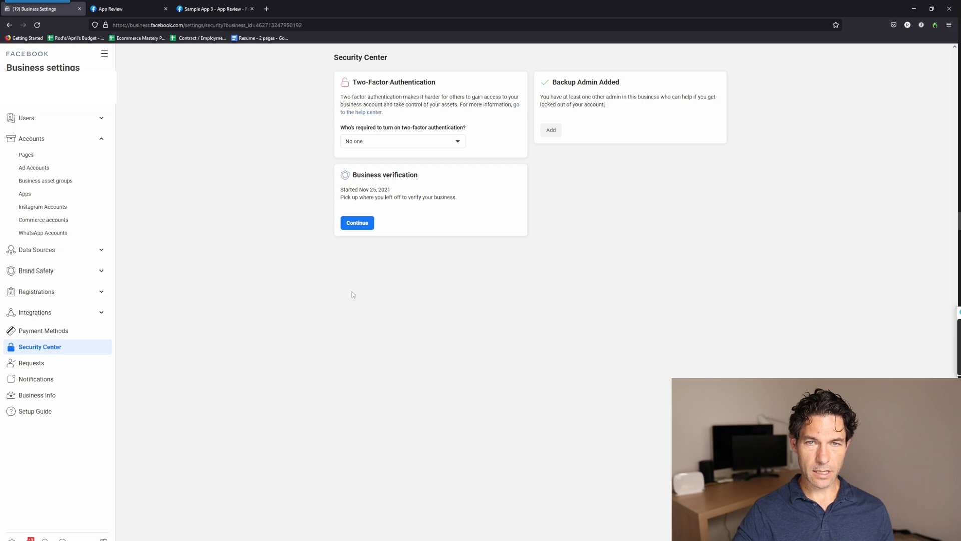
mouse_move(101, 274)
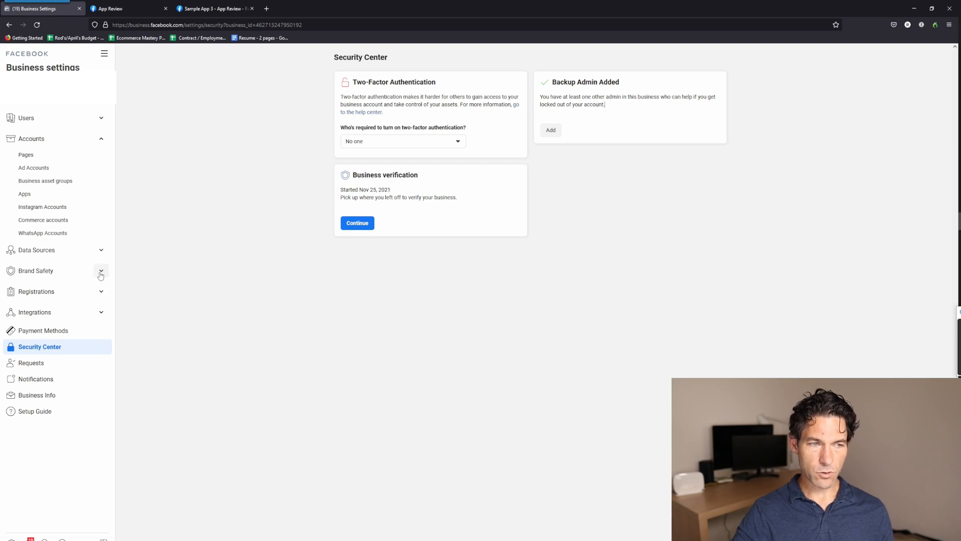
mouse_move(451, 221)
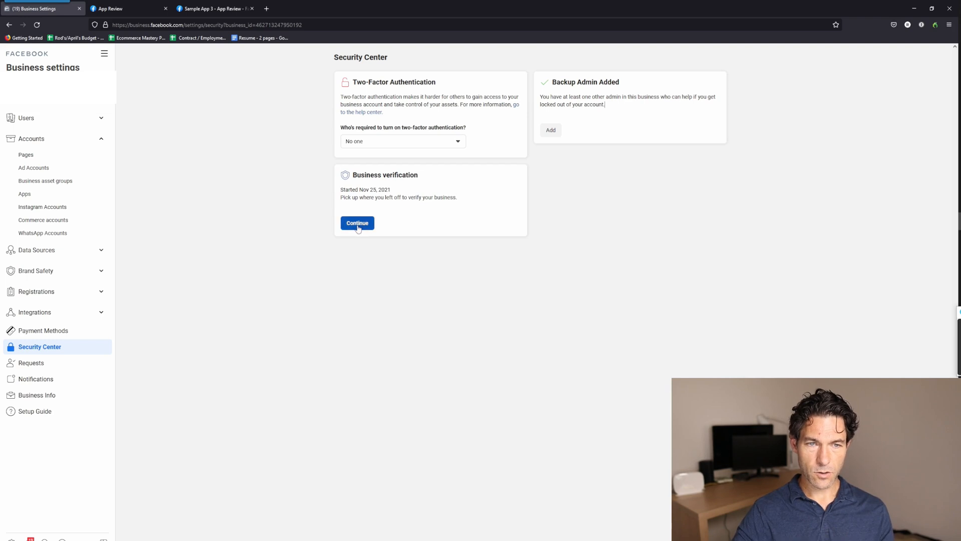
Continue verification and submit business details to reach the legal-name document upload.
left_click(357, 223)
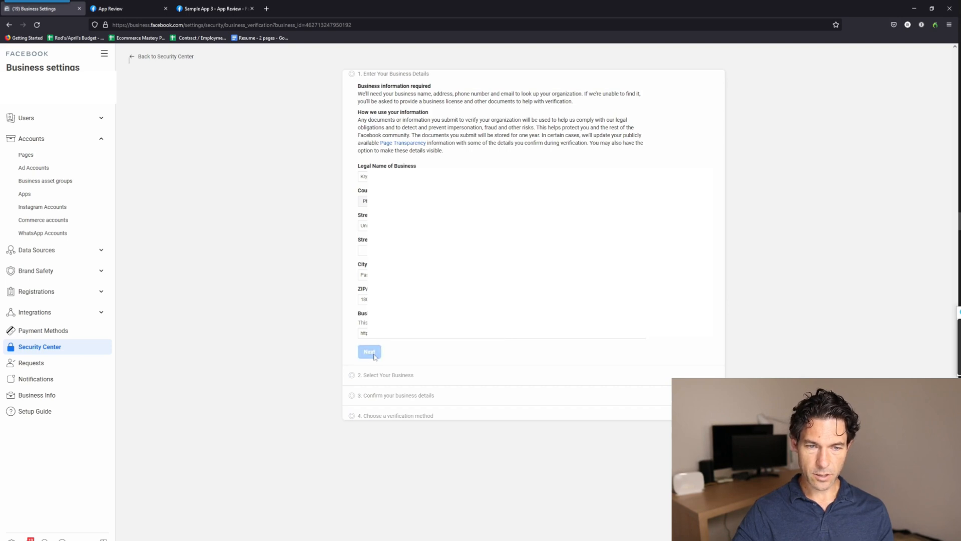
left_click(369, 352)
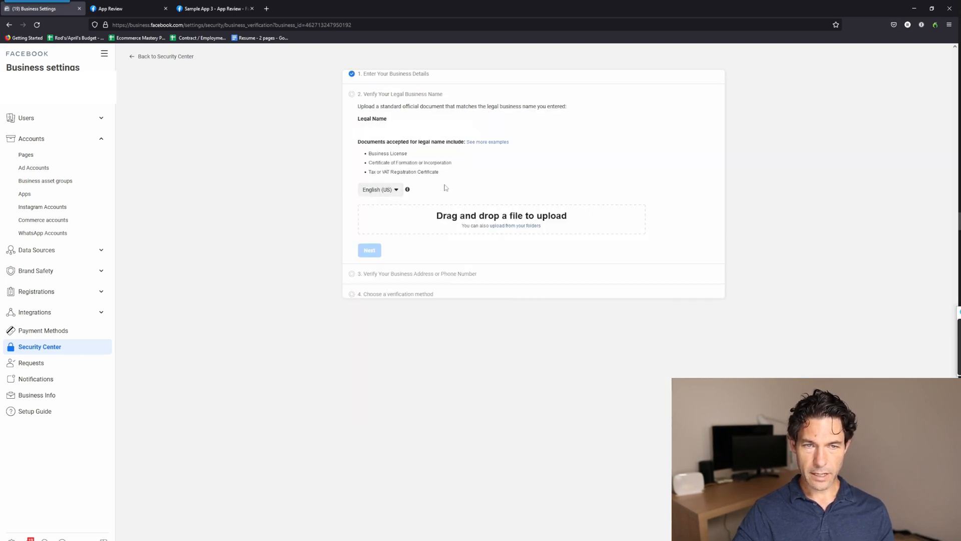
mouse_move(519, 202)
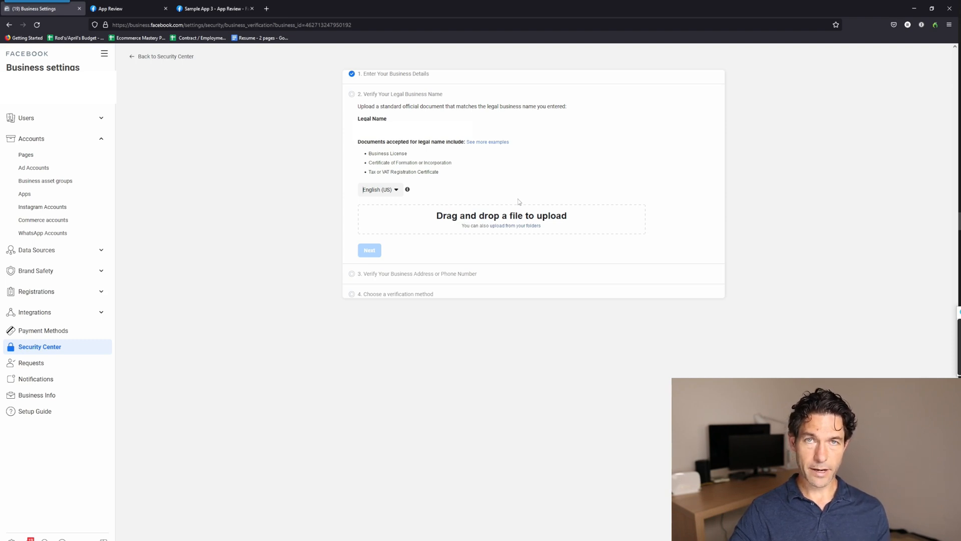
mouse_move(521, 172)
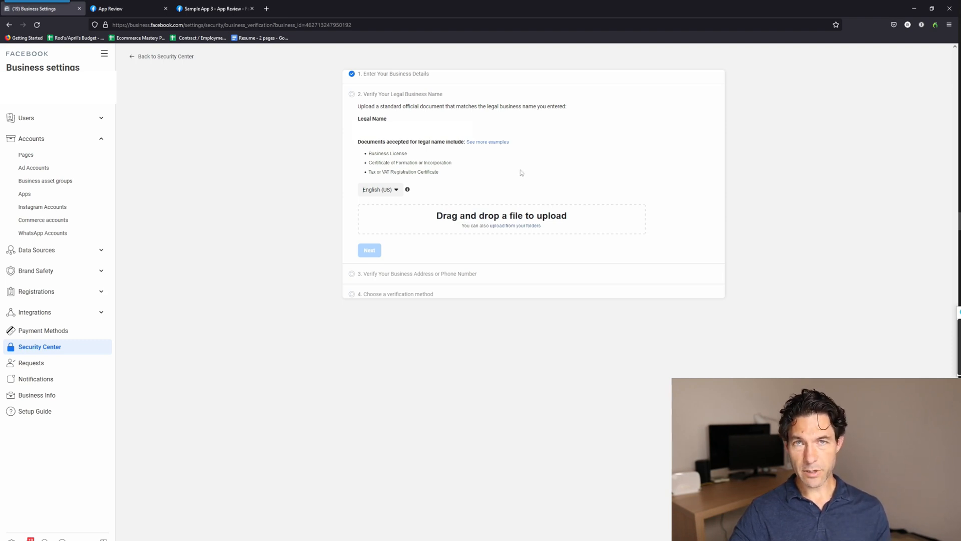
mouse_move(497, 194)
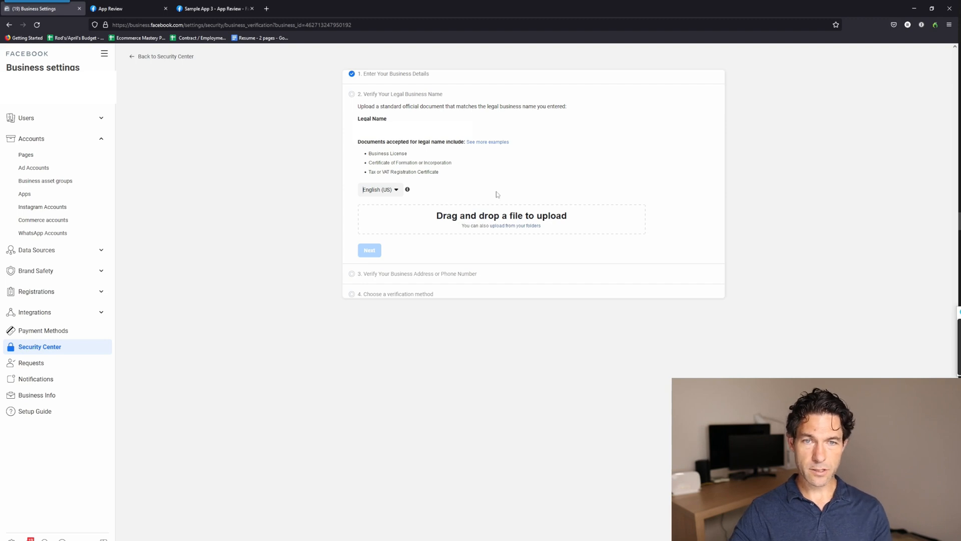
mouse_move(451, 198)
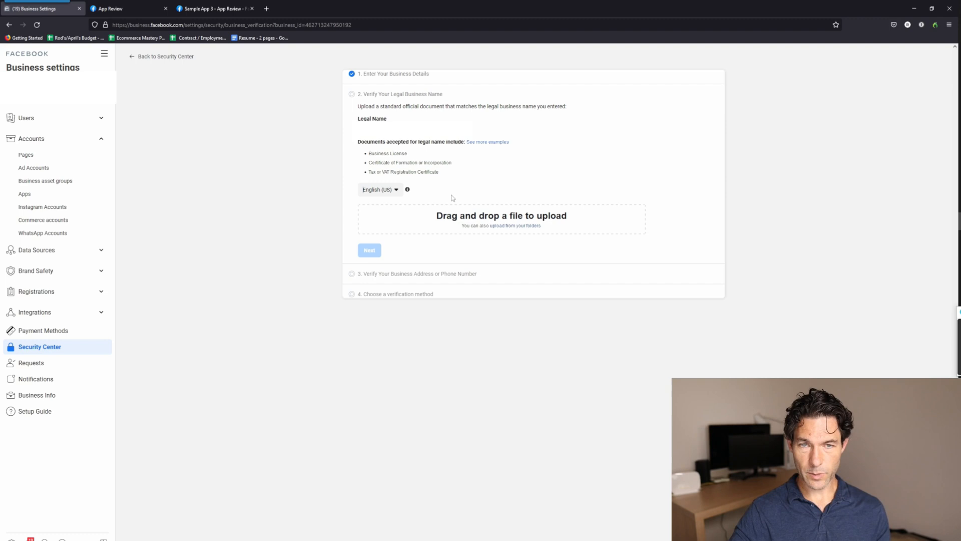
mouse_move(457, 282)
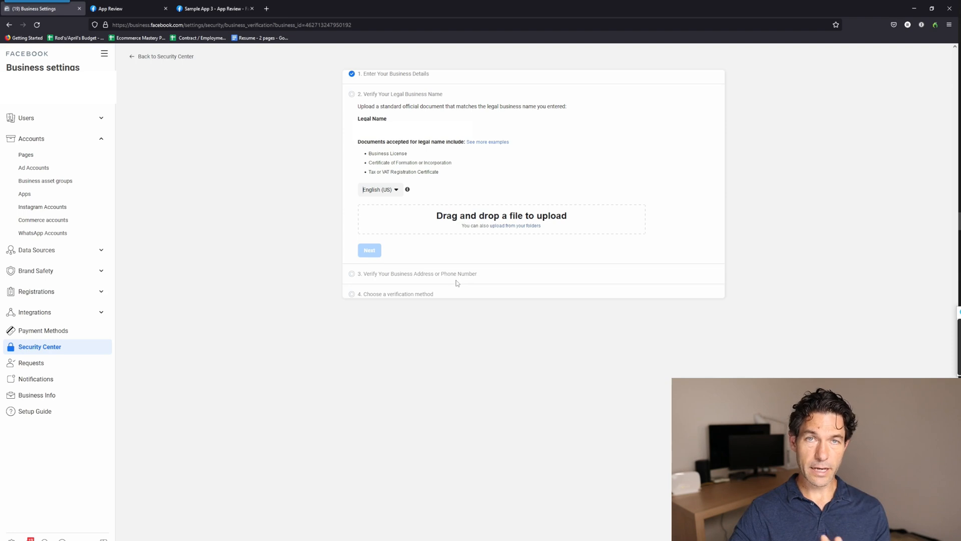
mouse_move(484, 279)
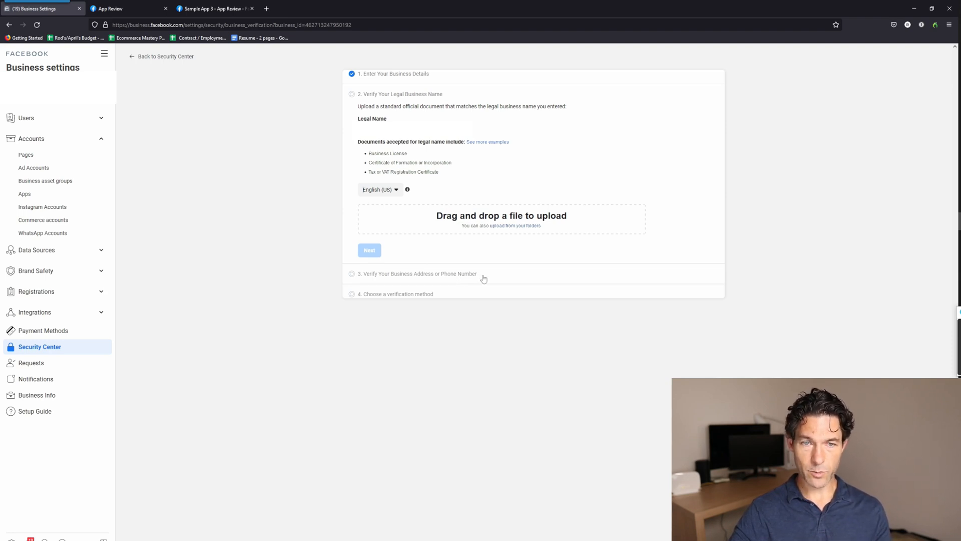
mouse_move(435, 290)
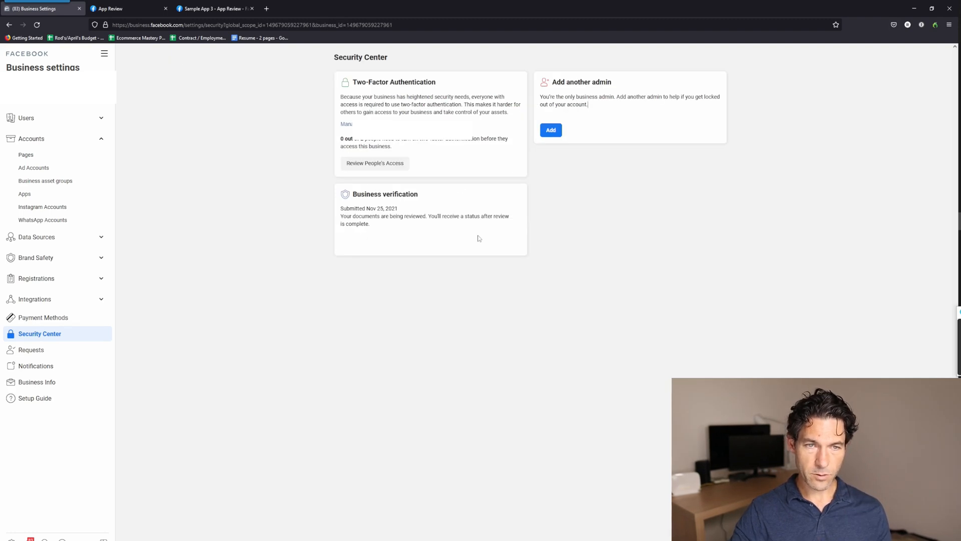
mouse_move(367, 246)
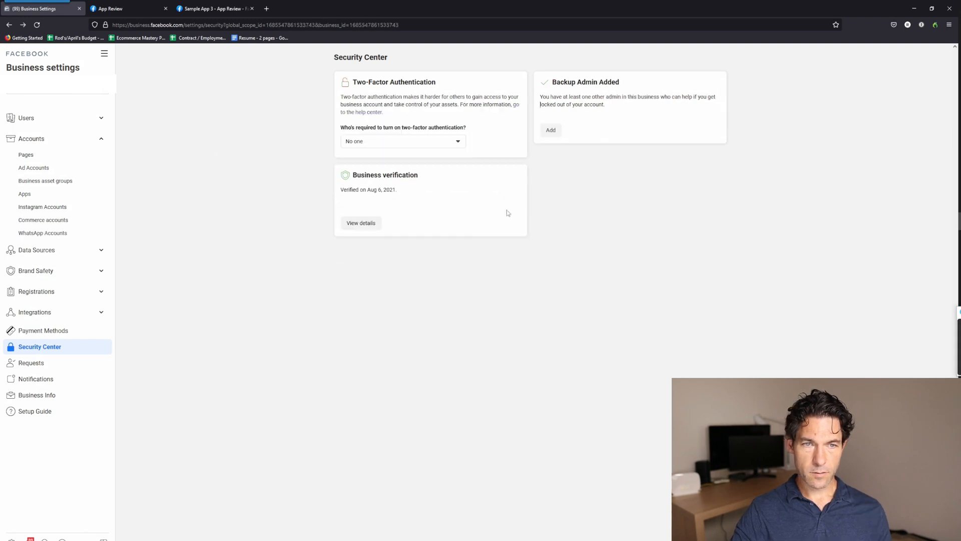
mouse_move(377, 216)
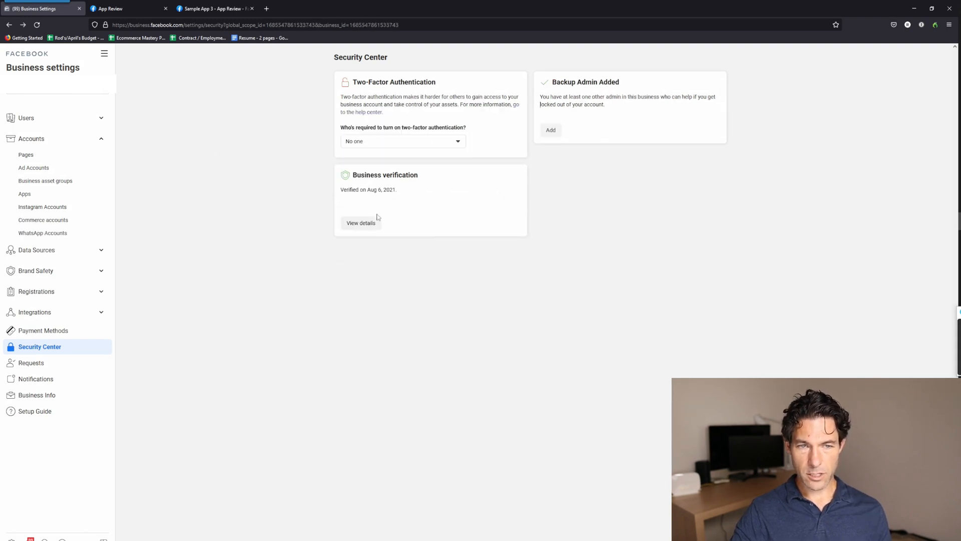